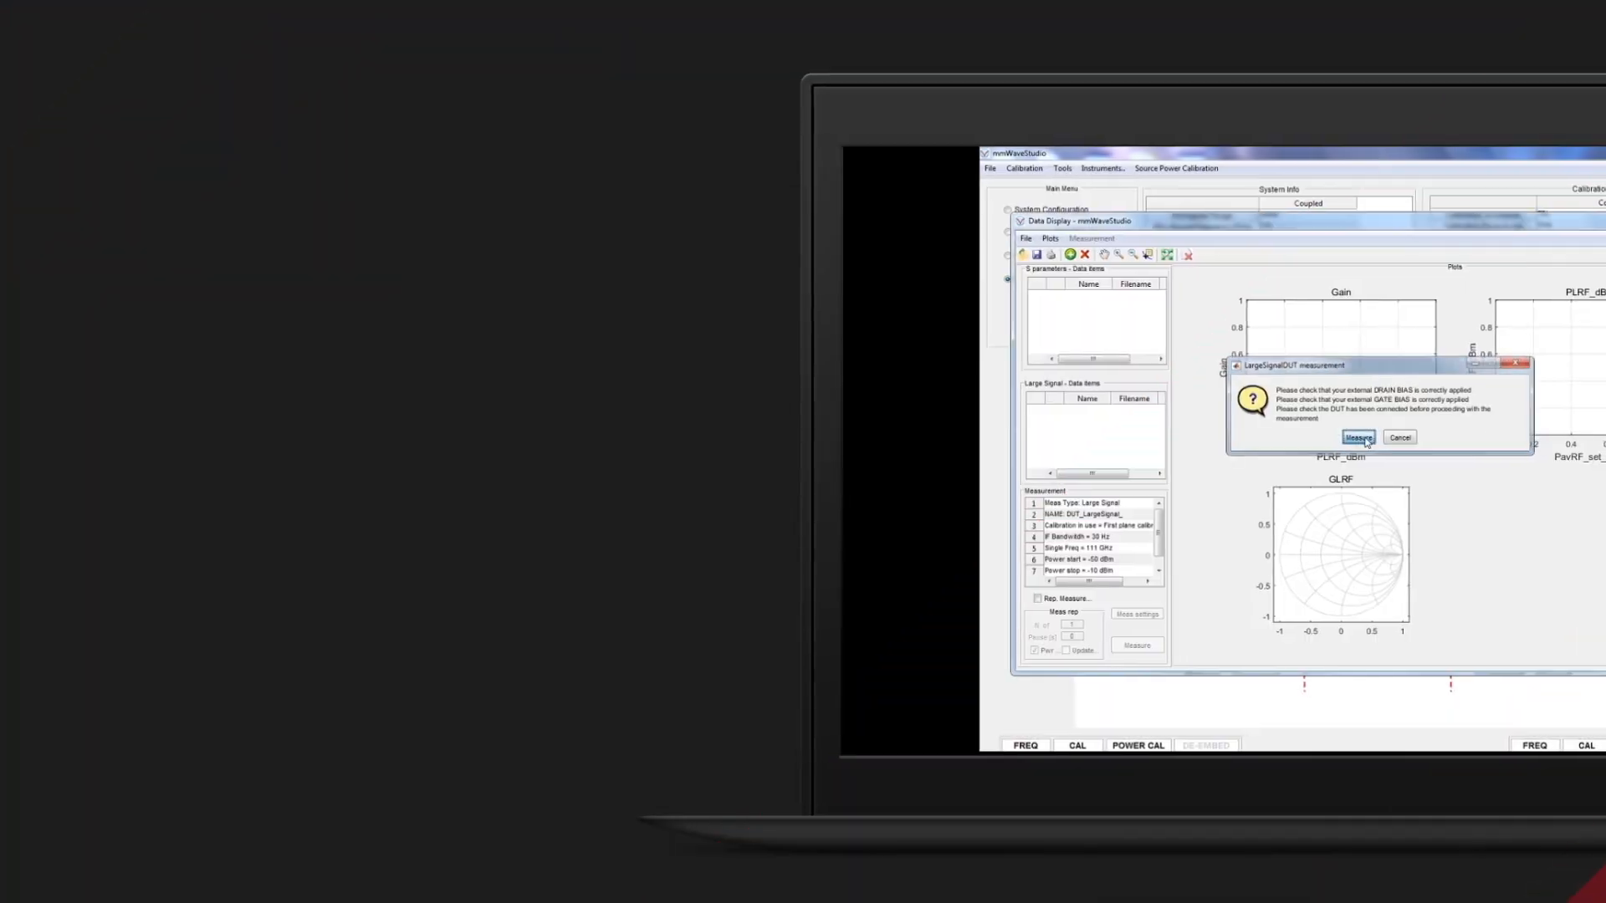
Start the LargeSignalDUT measurement to fill the Gain, PLRF_dBm and GLRF plots.
click(1356, 437)
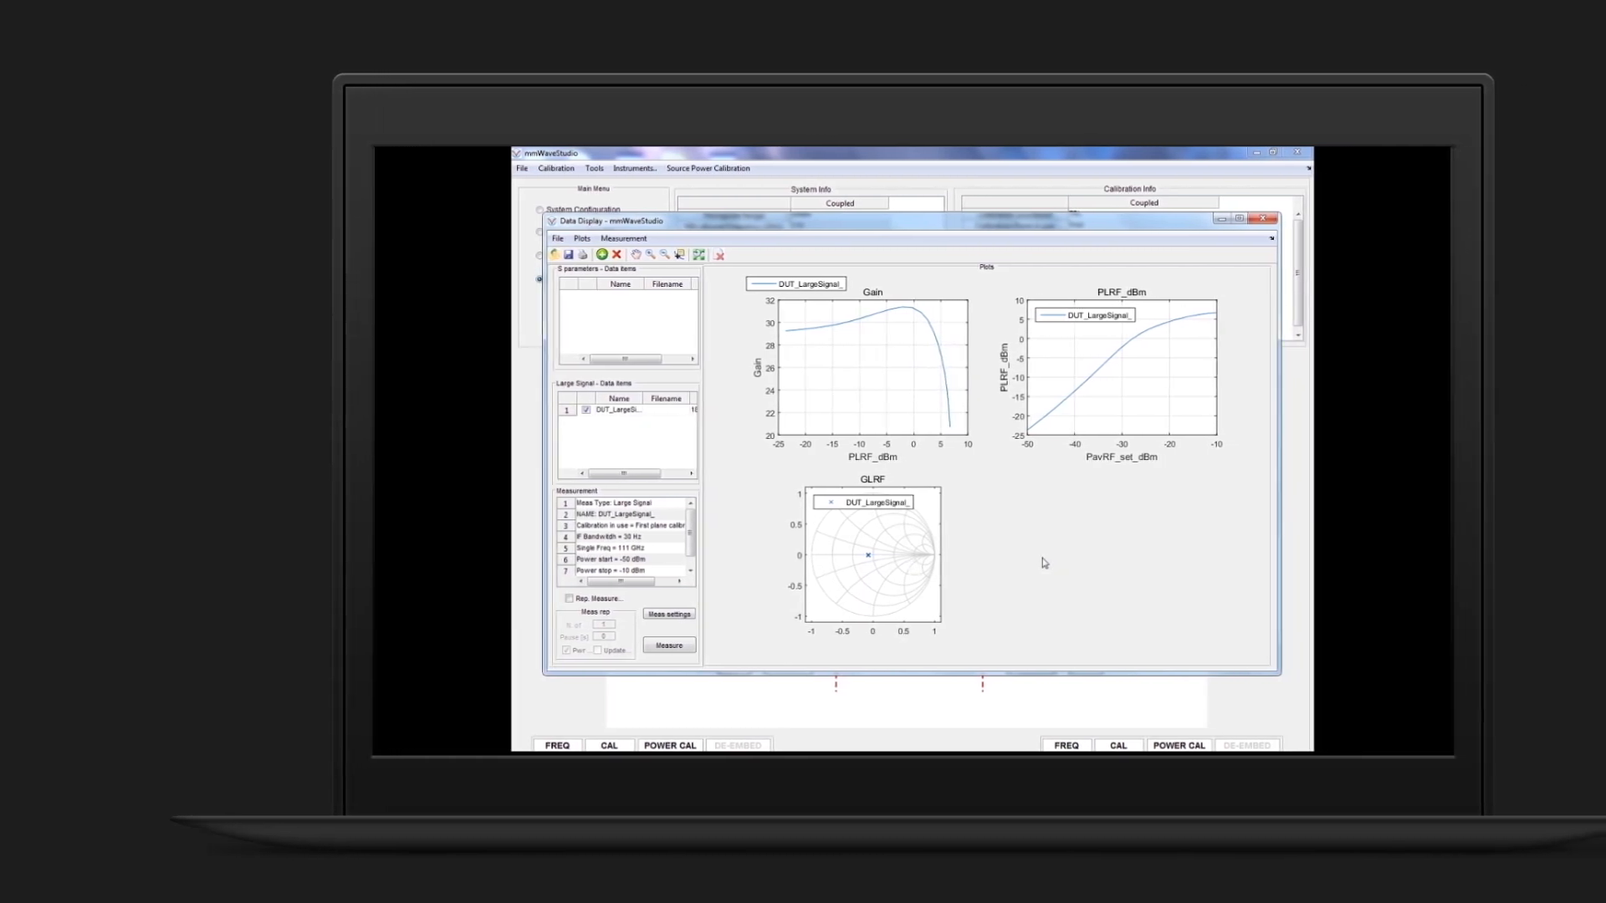
Add S11, S12_dB, S21_dB and S22 plots, then start the SparamDUT measurement.
right_click(1060, 558)
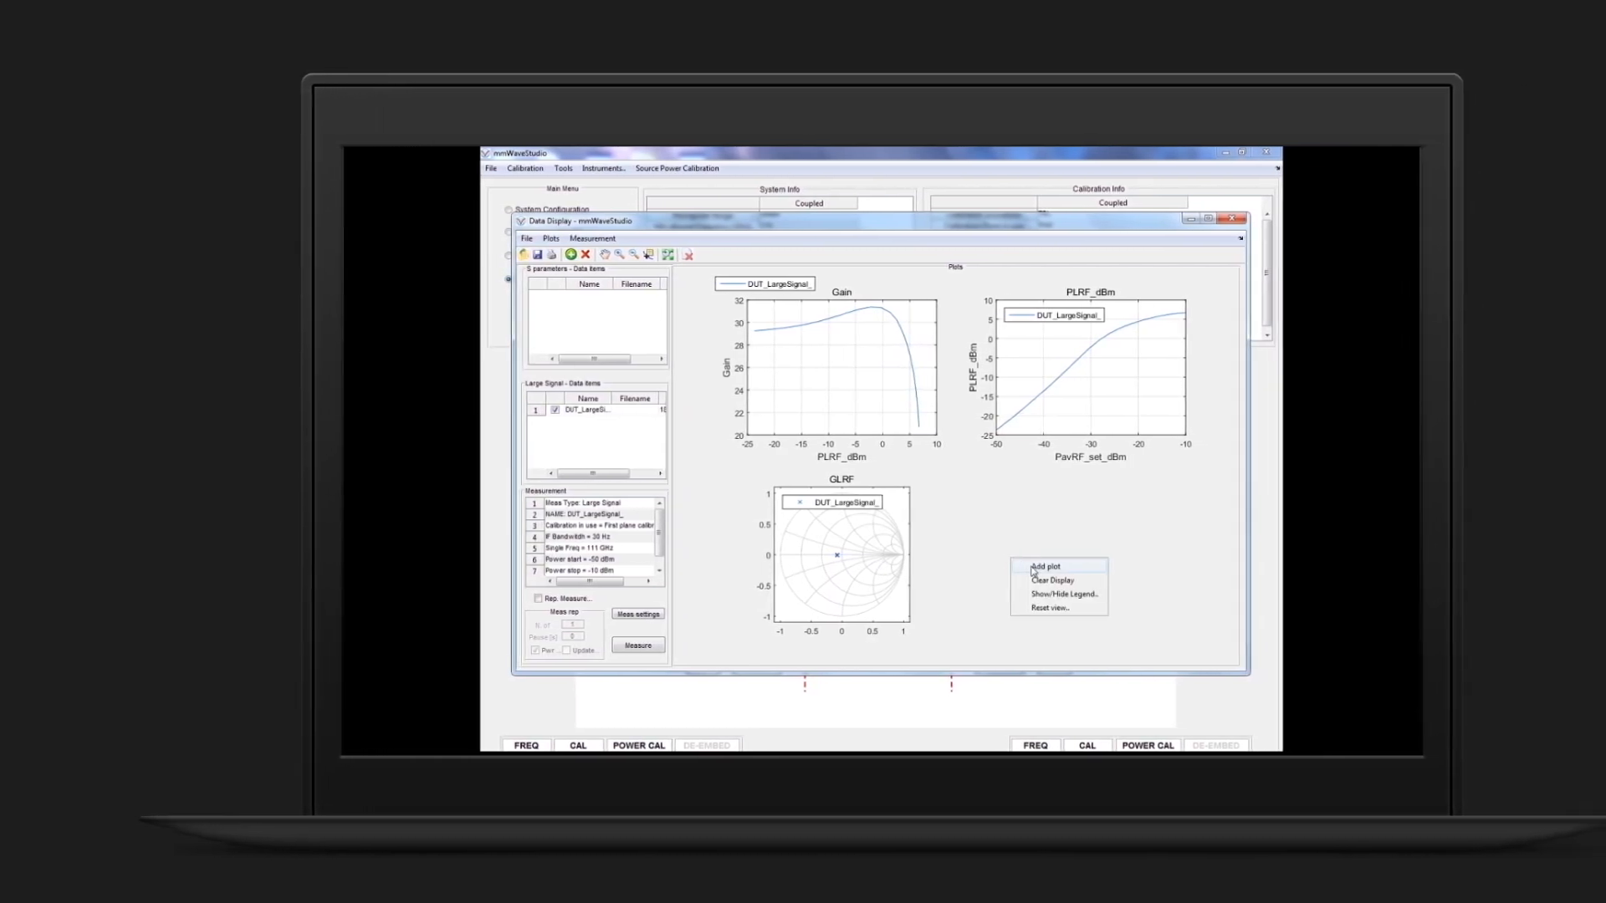
click(1045, 566)
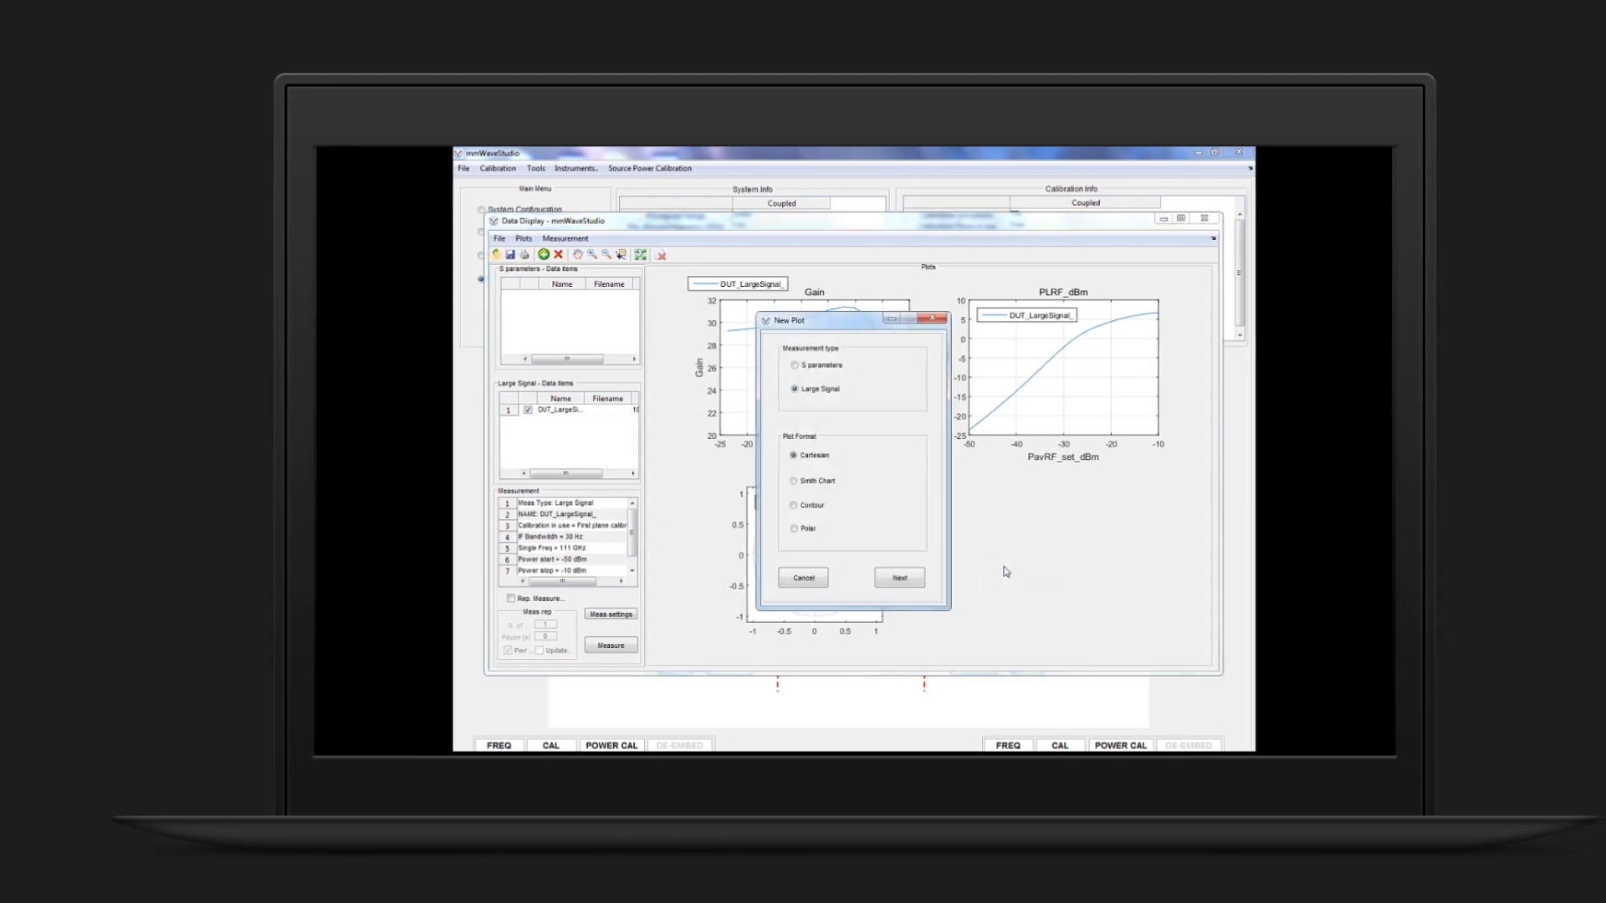
click(899, 578)
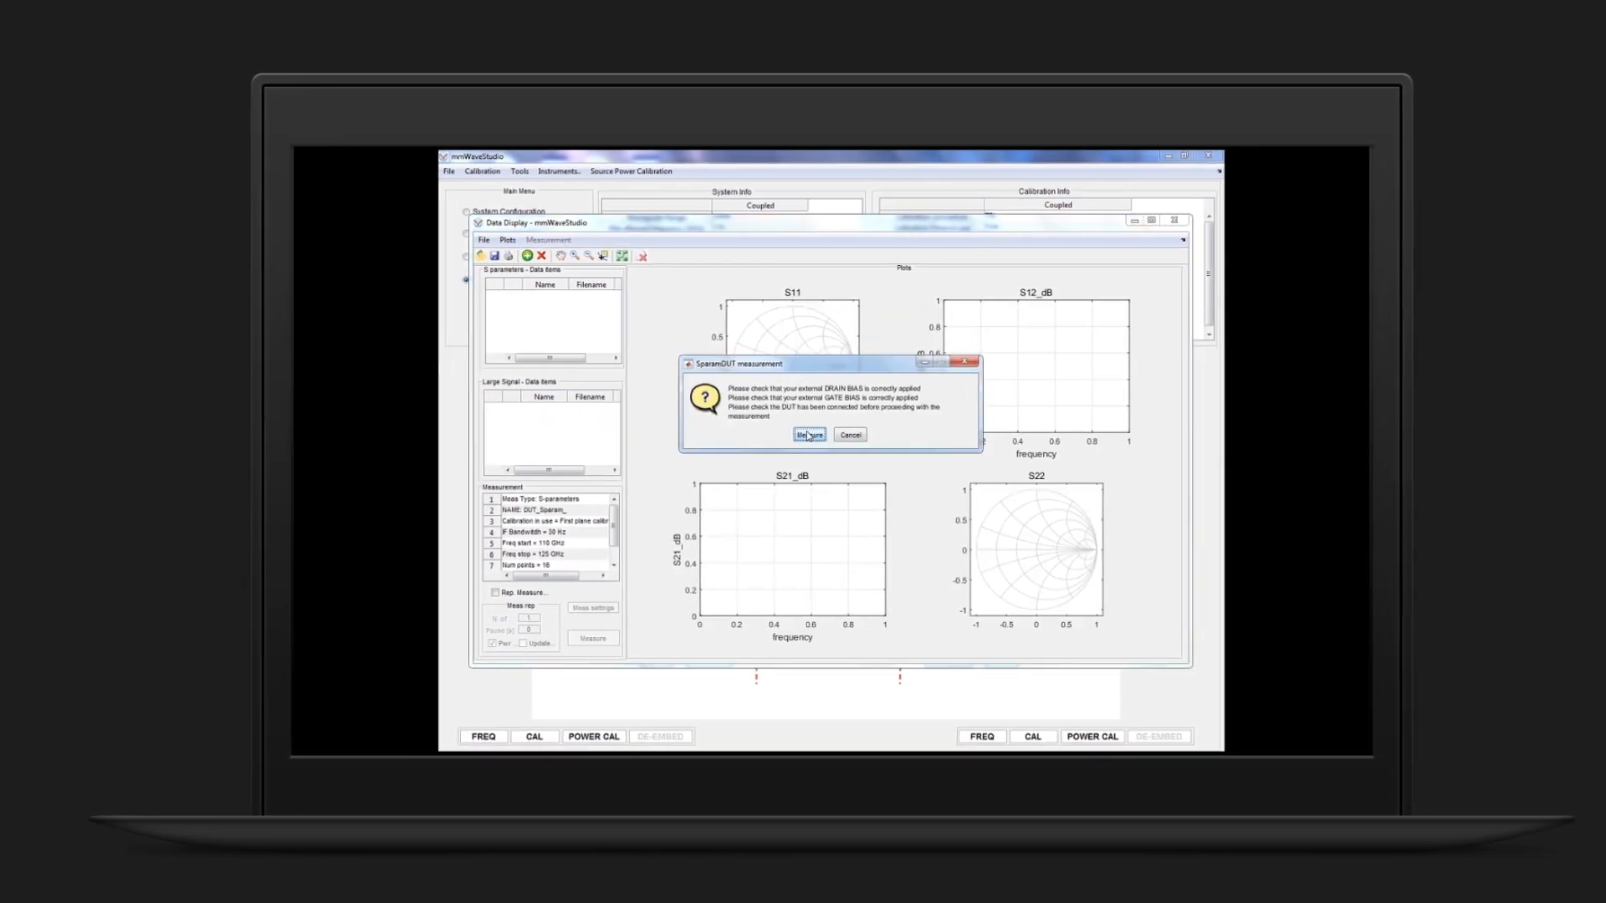
click(808, 434)
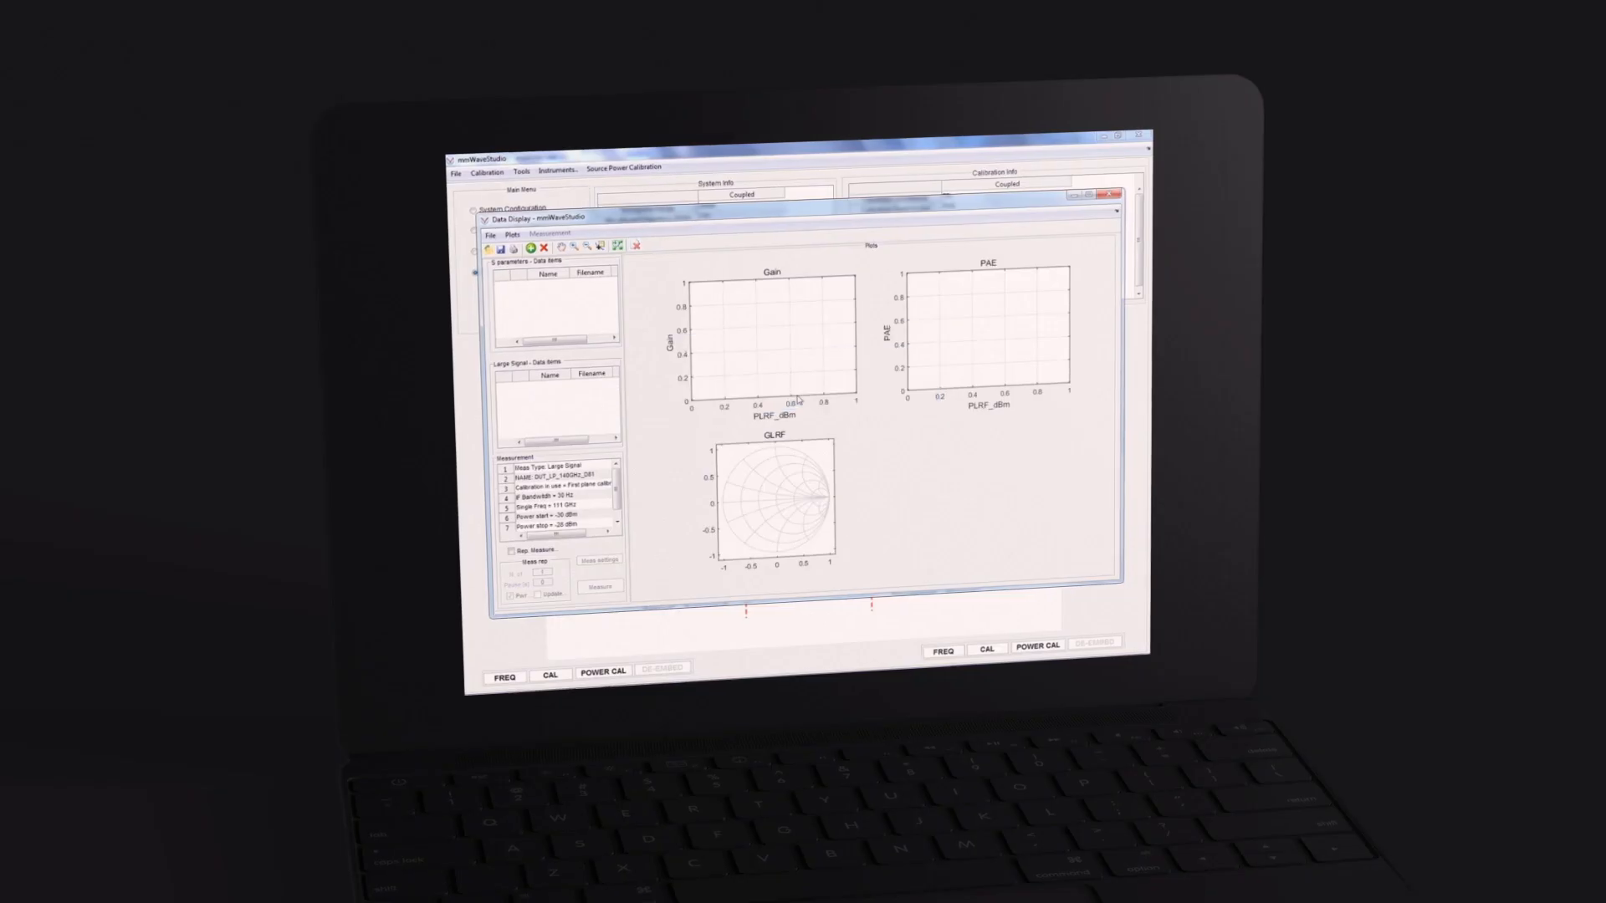
Start the load-pull measurement and let gamma convergence complete at 111 GHz, -28 dBm.
click(599, 585)
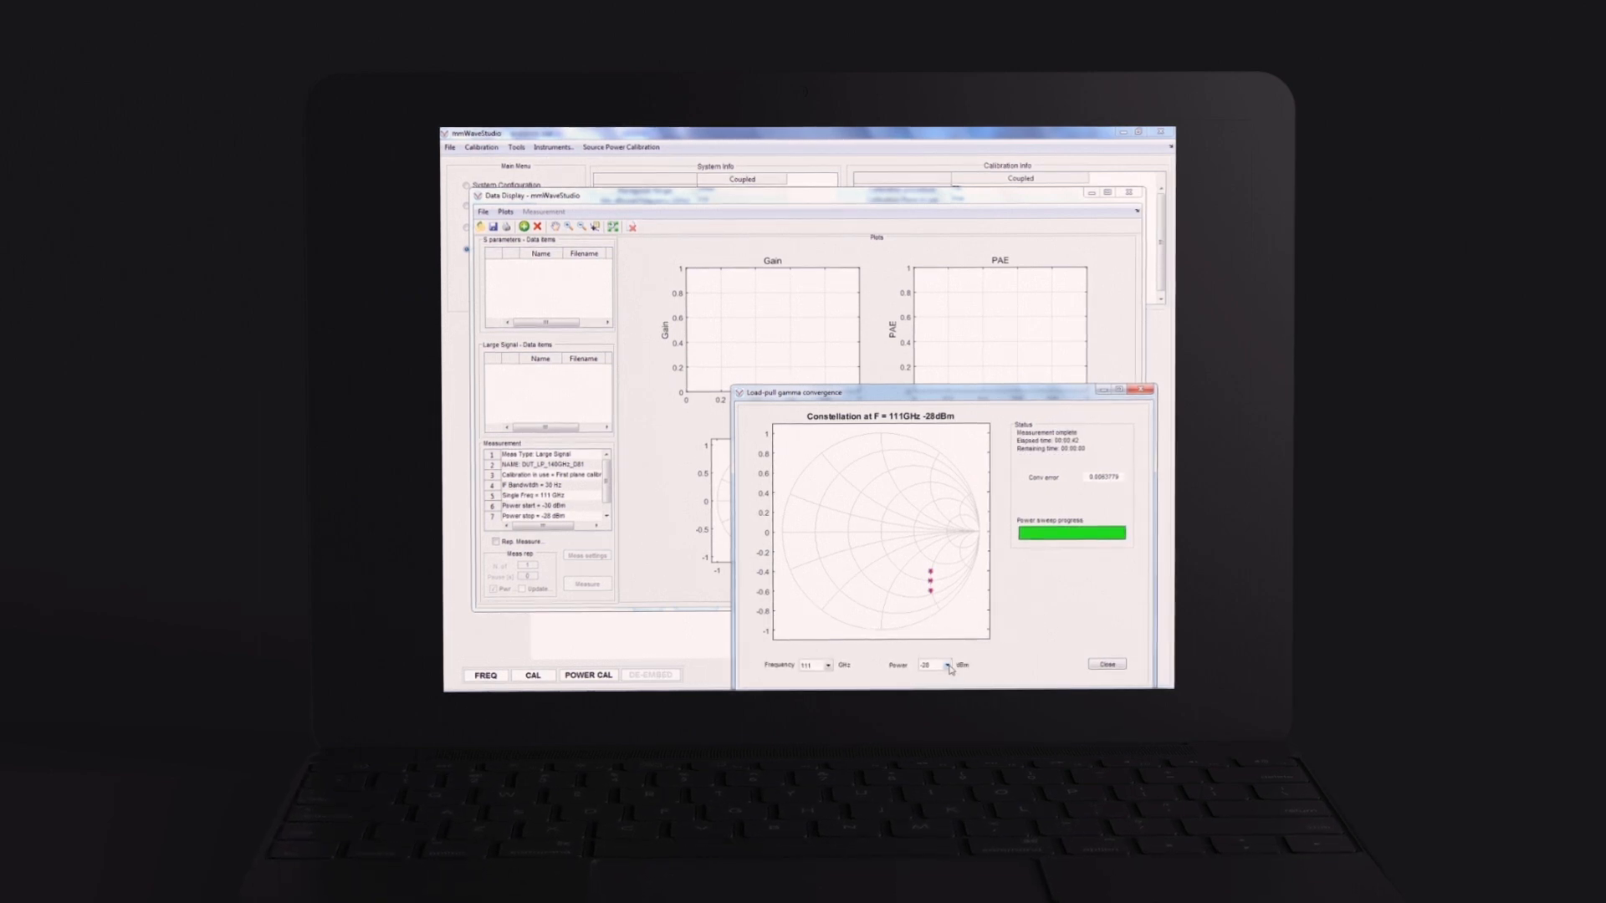
Close the convergence window and open Contour Plot for the LargeSignal data.
click(946, 669)
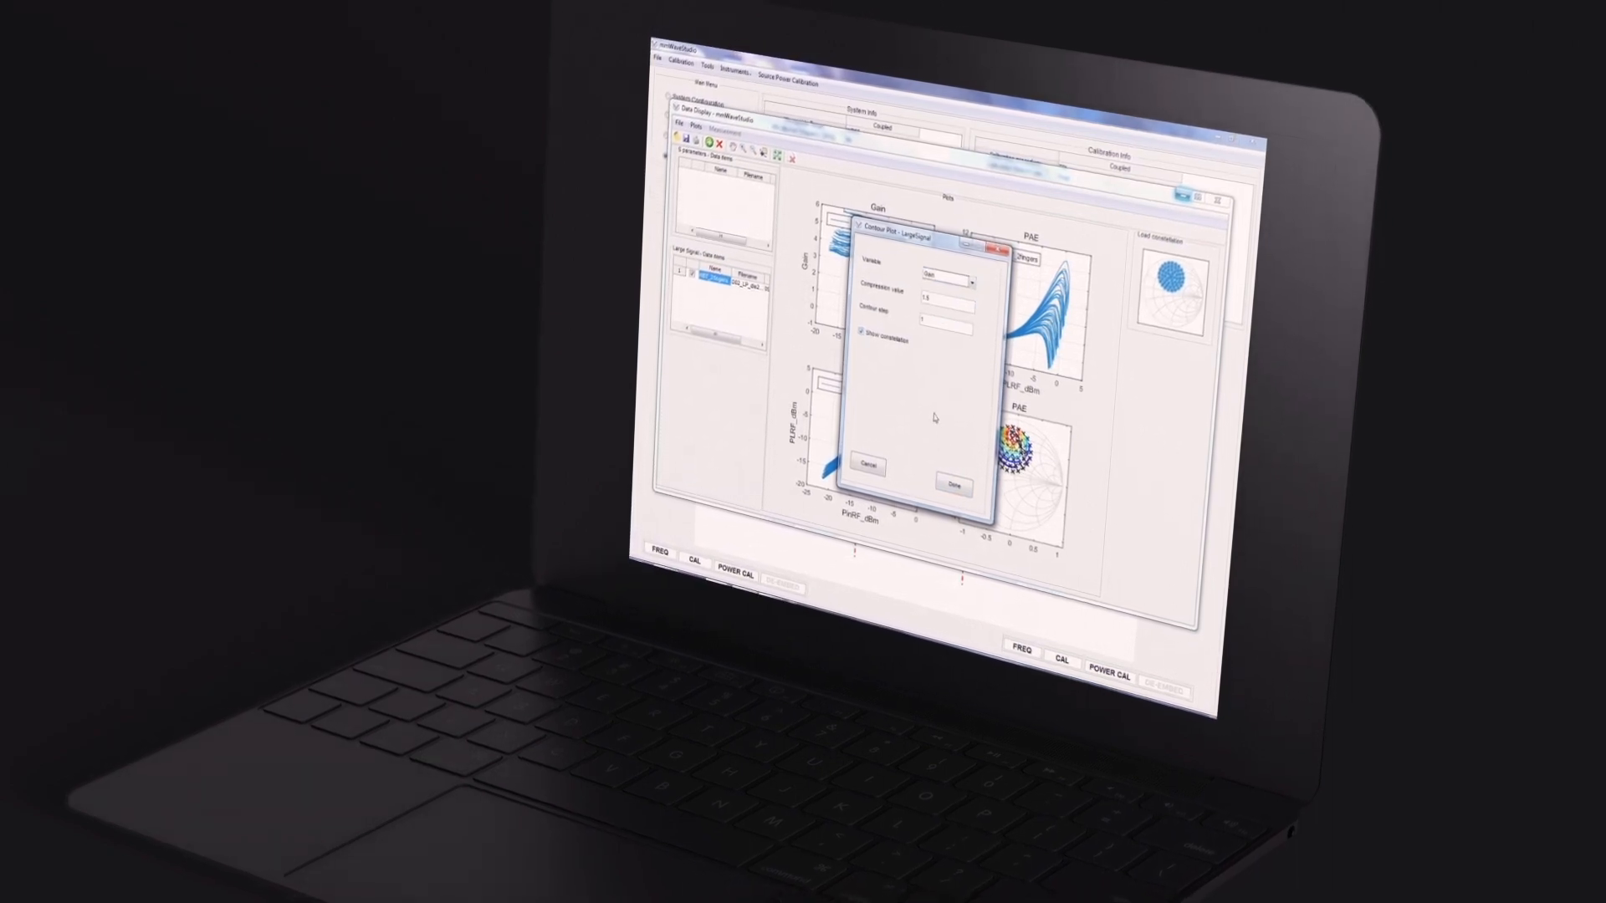
Finish the Contour Plot dialog with Done and return to DUT Measurements.
click(954, 464)
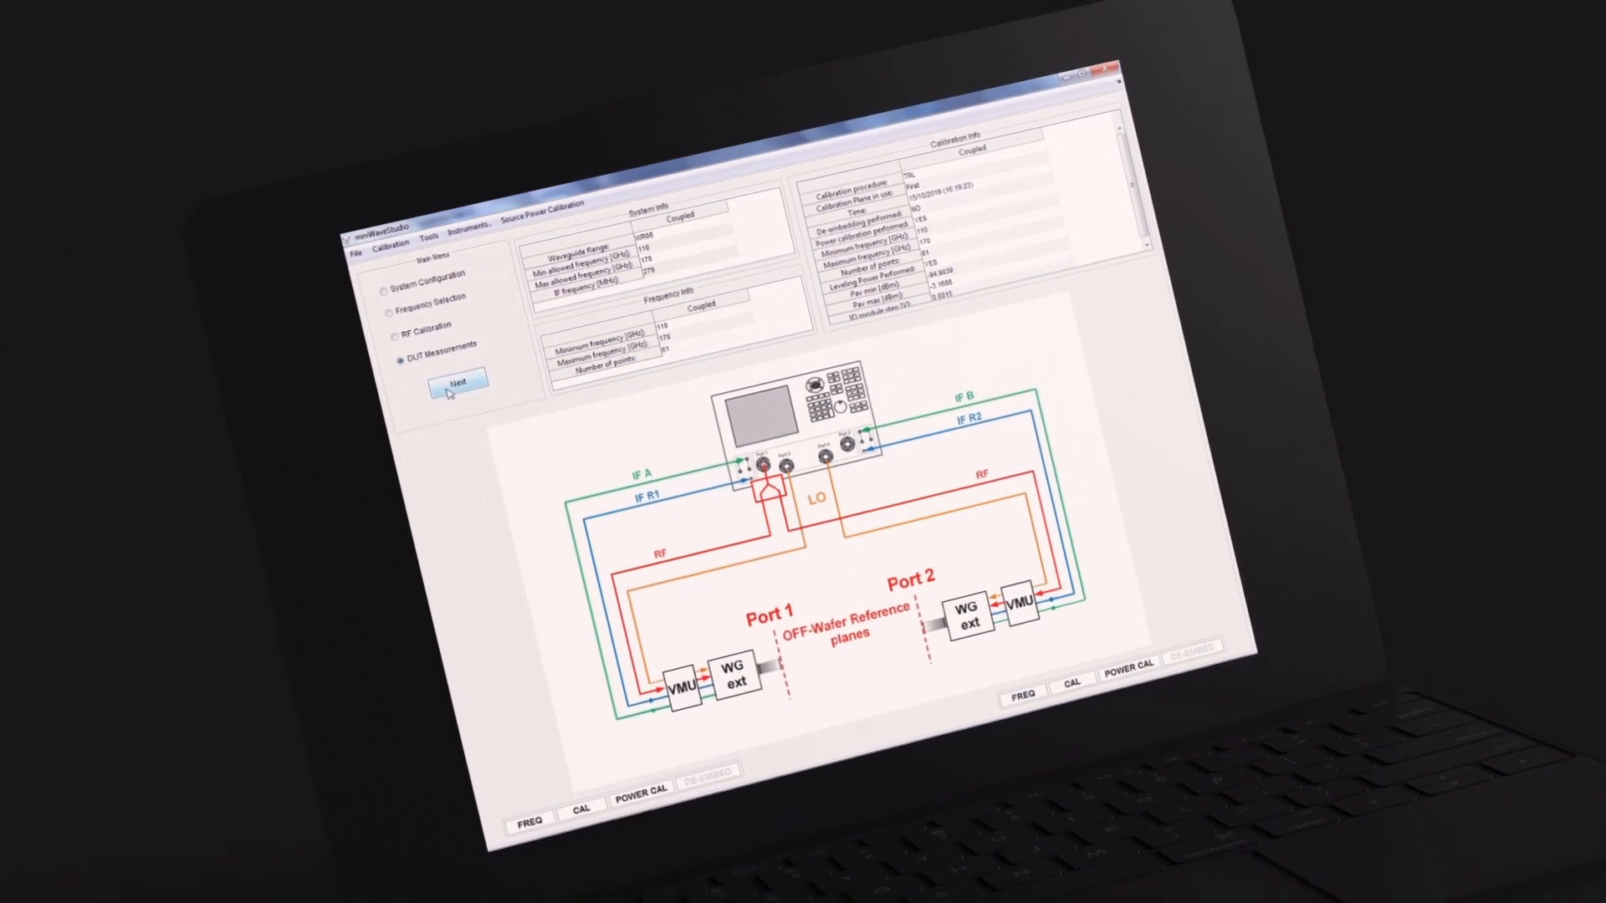
Begin a DUT measurement from the main window with Large Signal as the type.
click(459, 380)
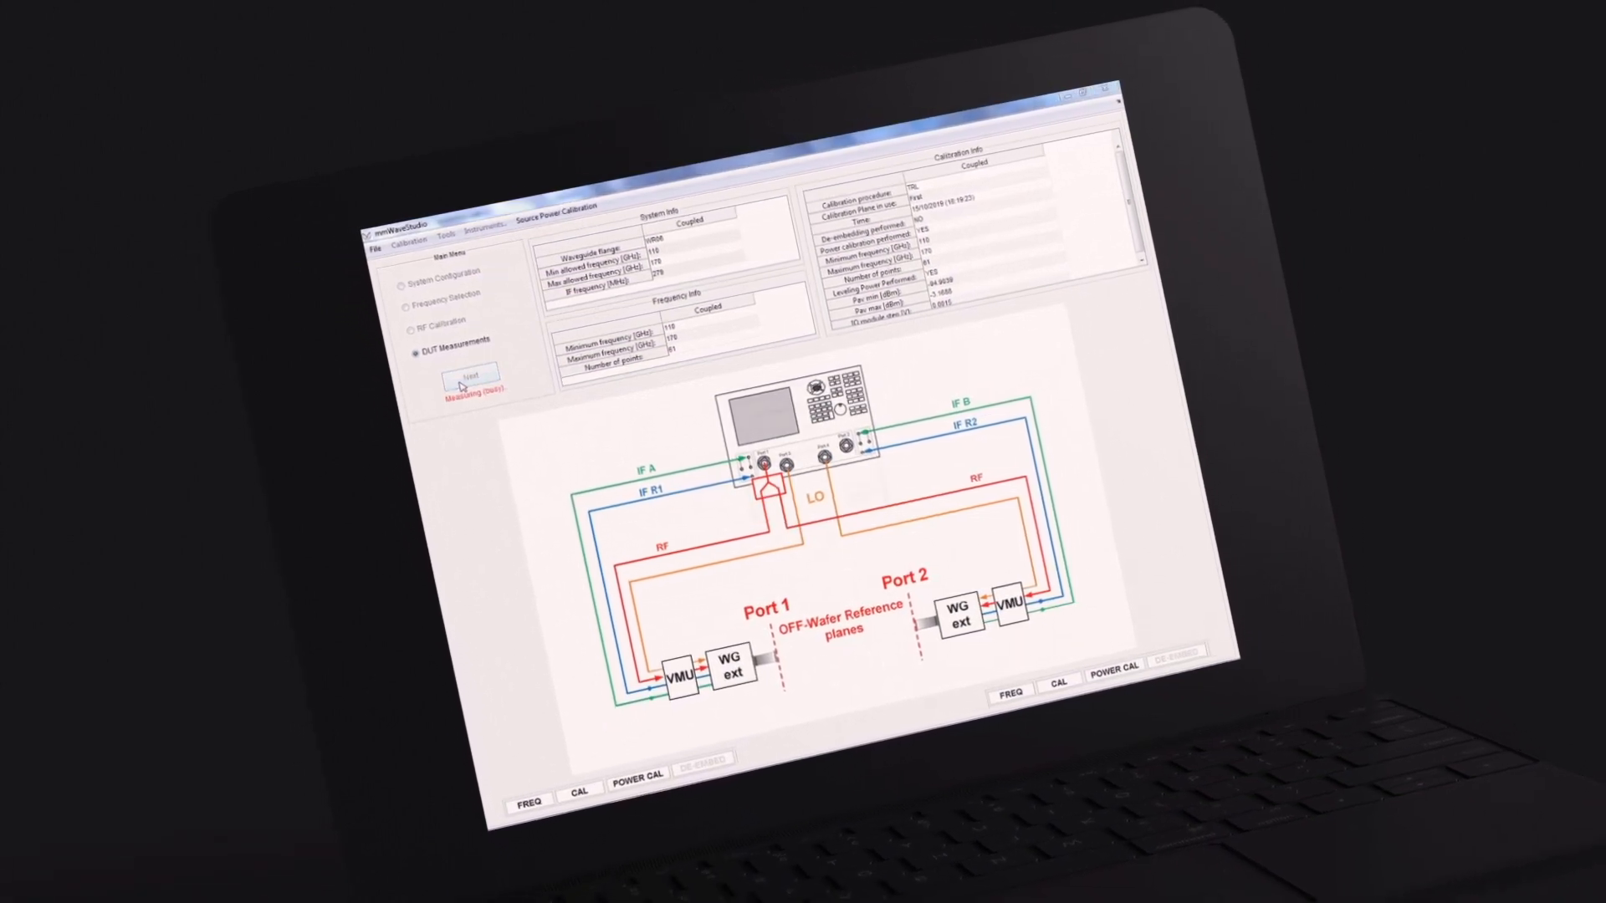
click(471, 371)
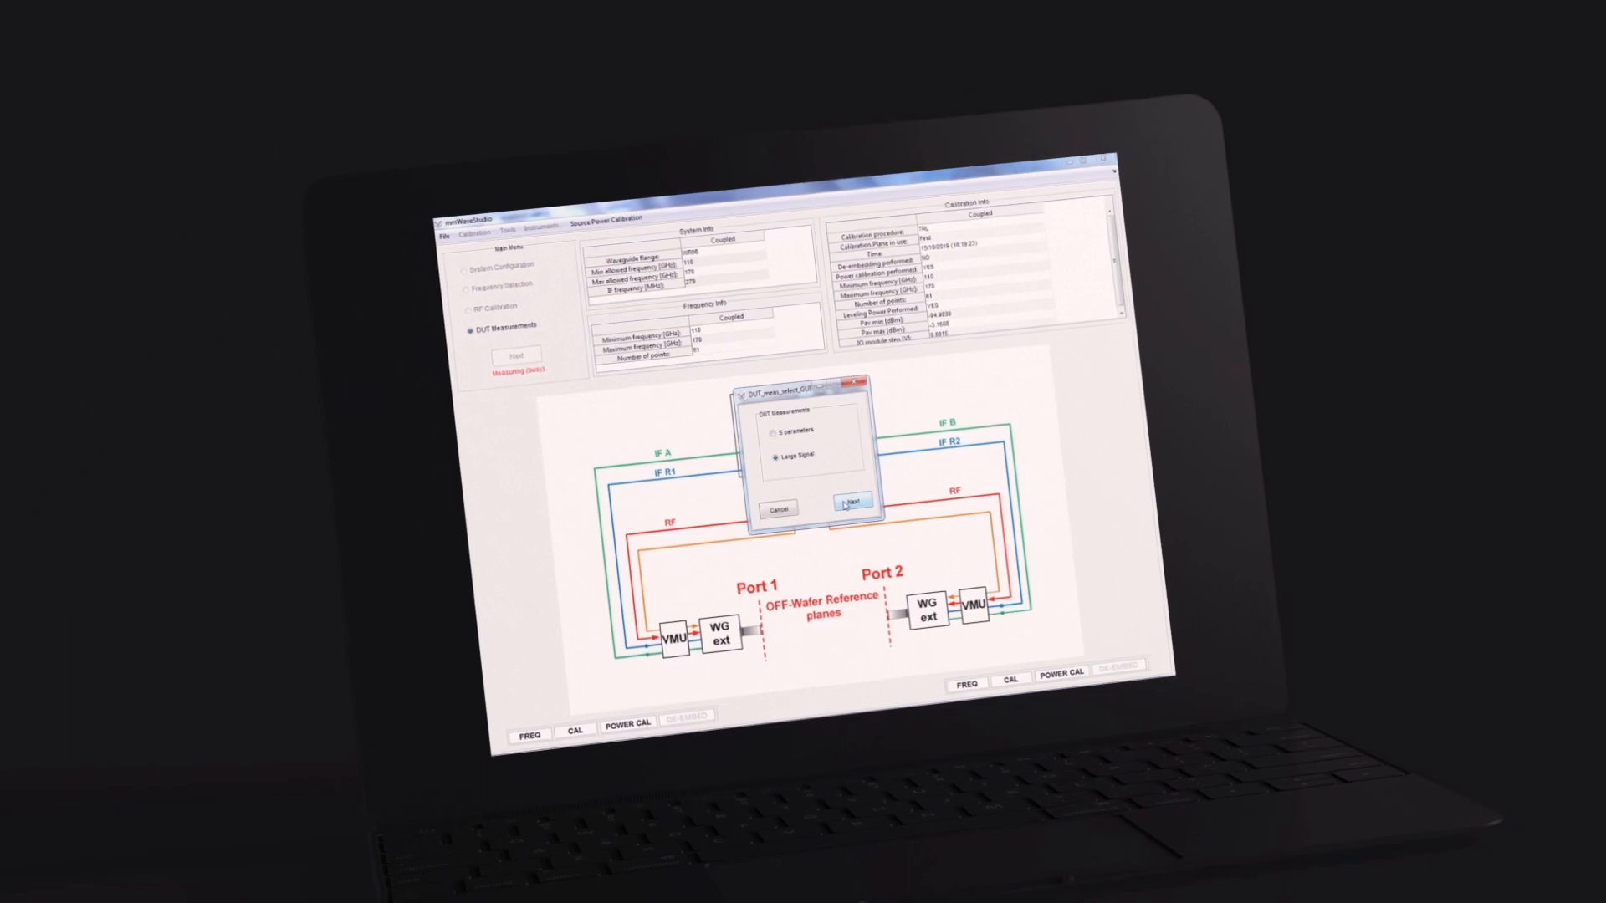
click(851, 502)
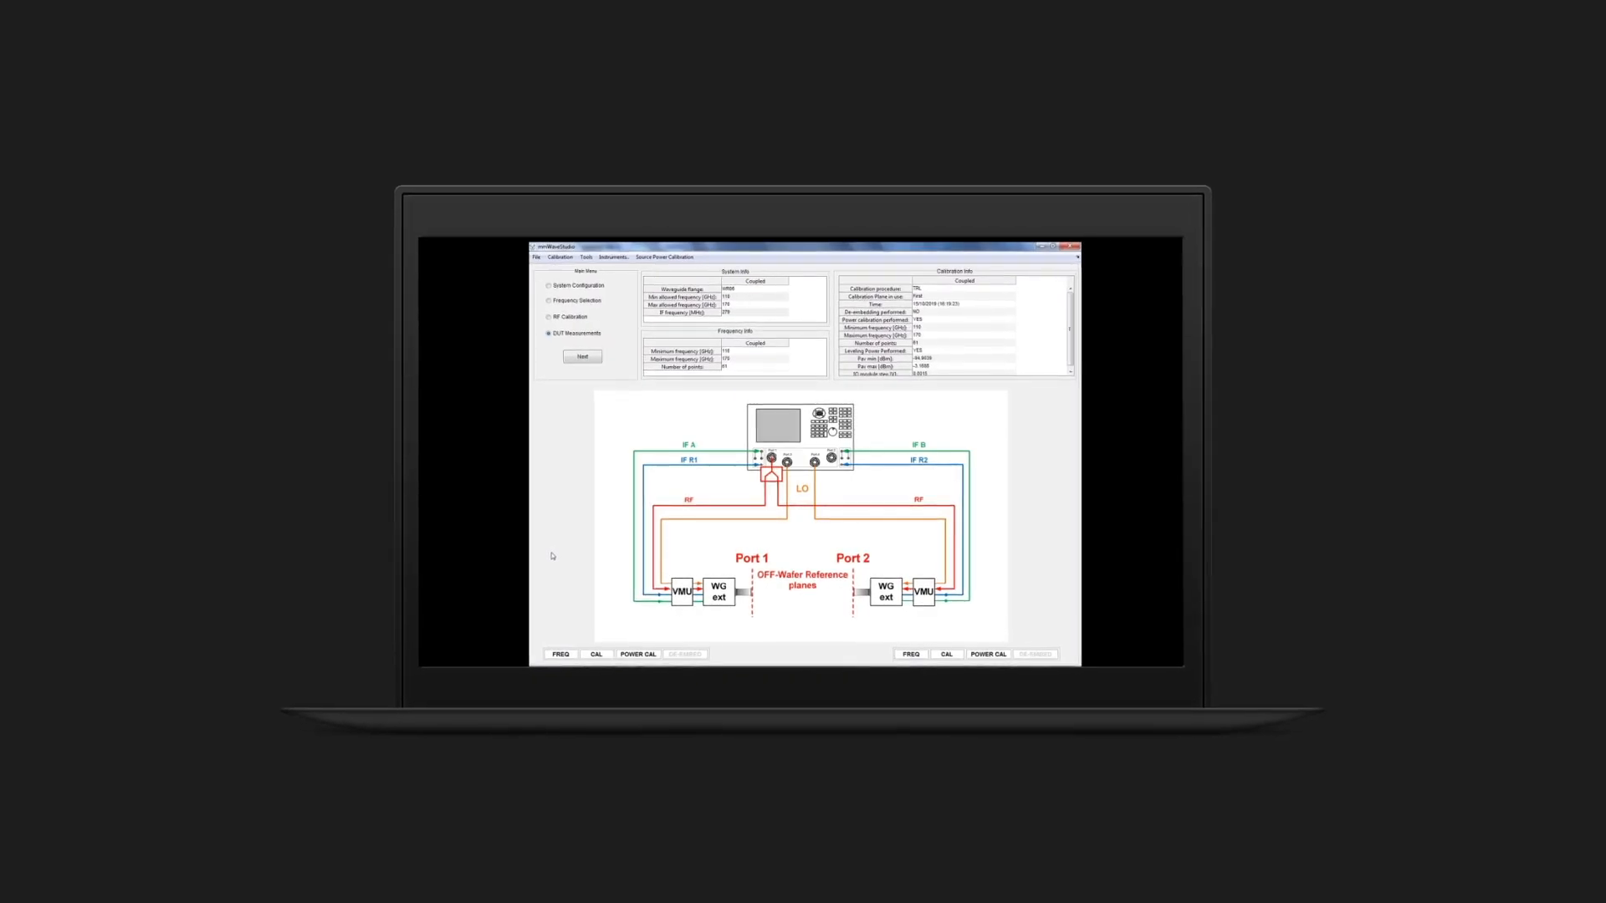